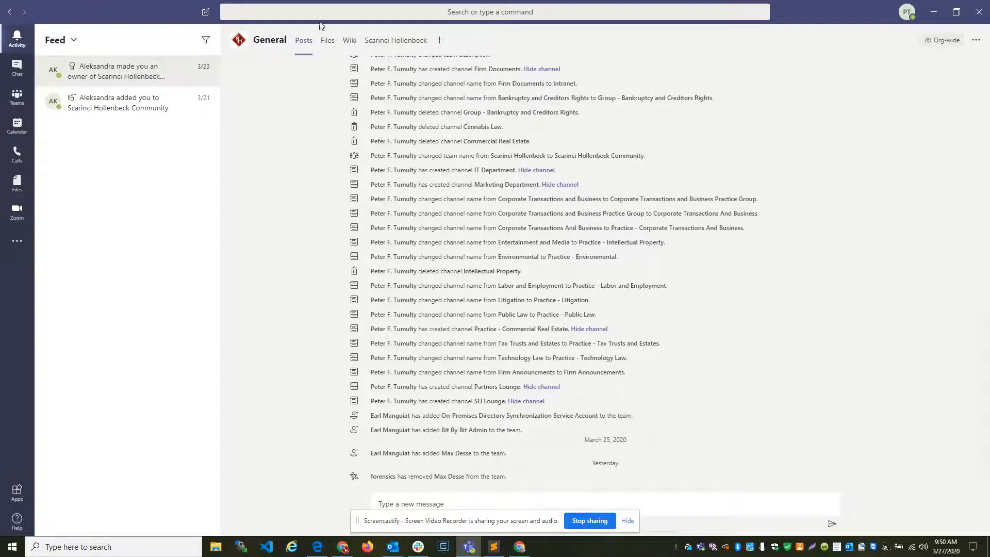
{"action": "mouse_move", "coordinate": [379, 50]}
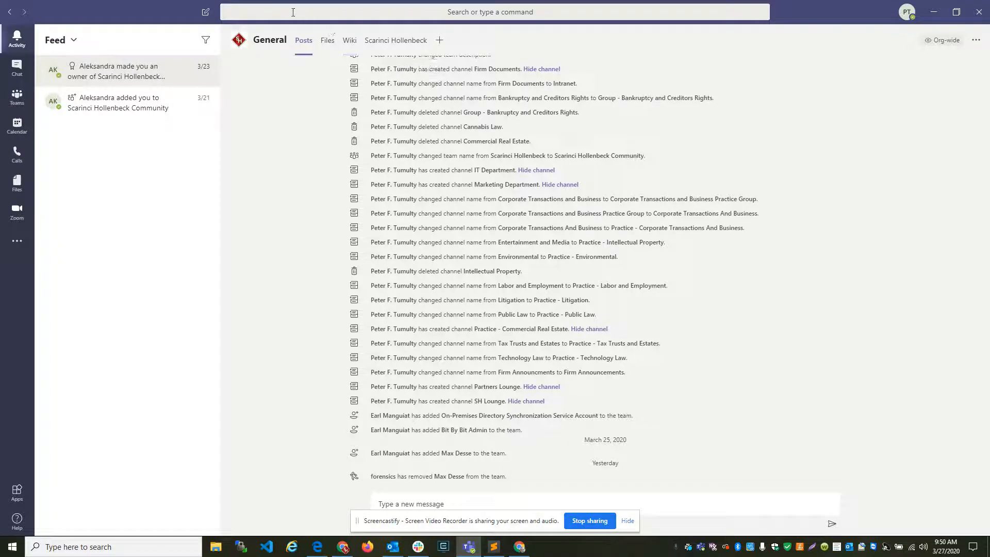
{"action": "left_click", "coordinate": [489, 11]}
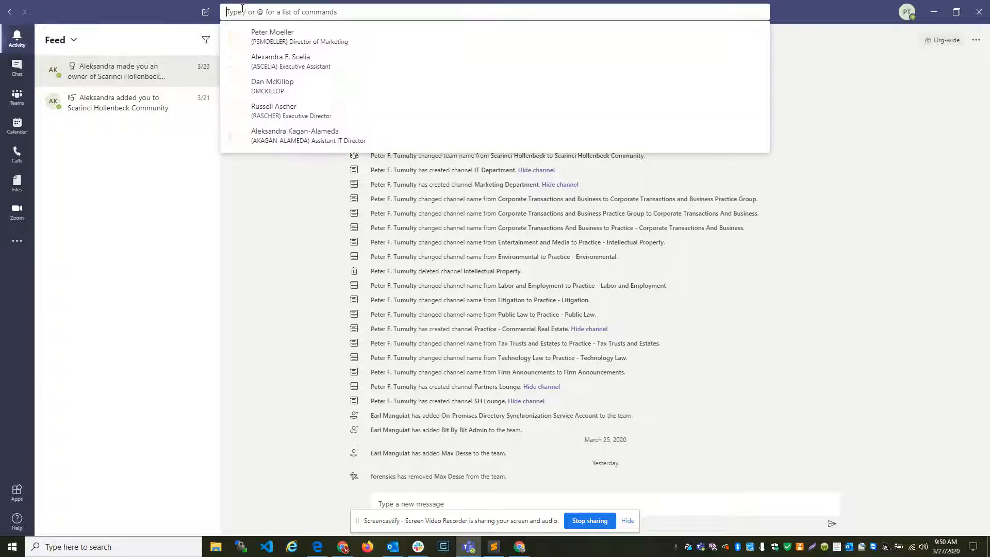
{"action": "type", "text": "Peter"}
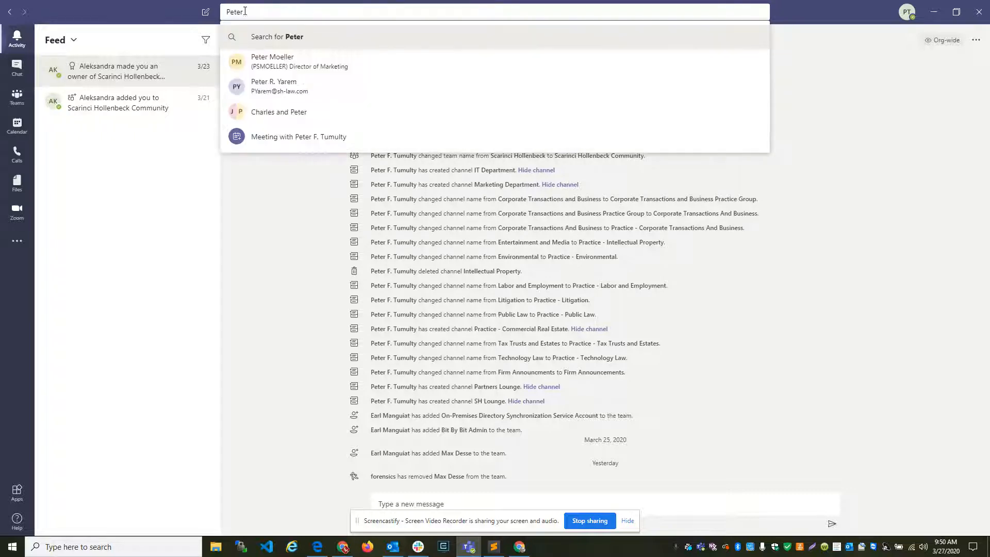
{"action": "mouse_move", "coordinate": [288, 61]}
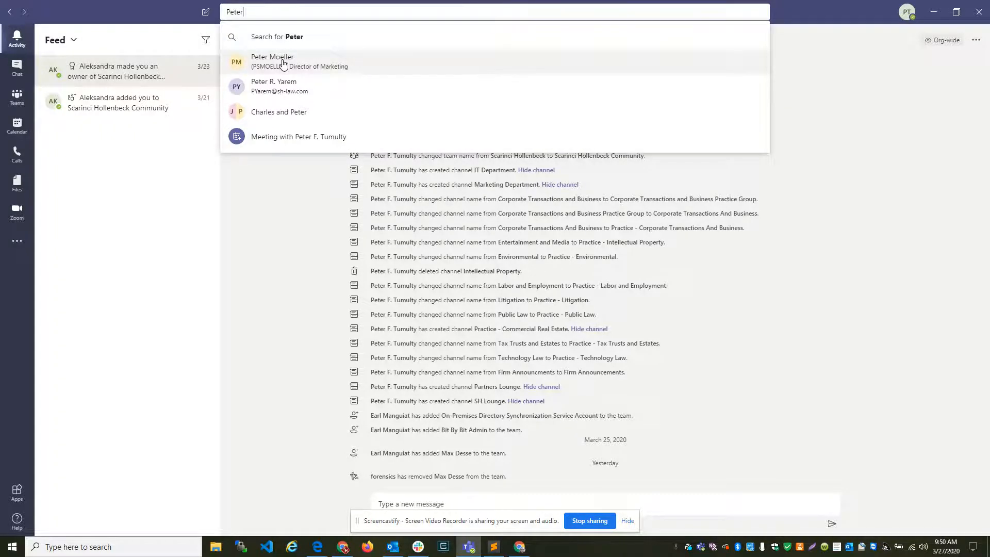
{"action": "left_click", "coordinate": [272, 61]}
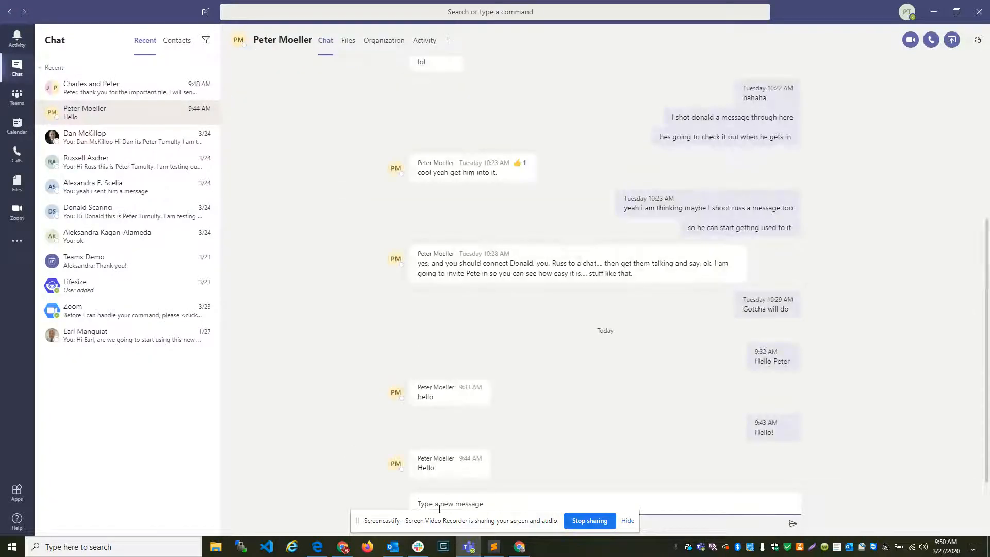
{"action": "type", "text": "Hello!"}
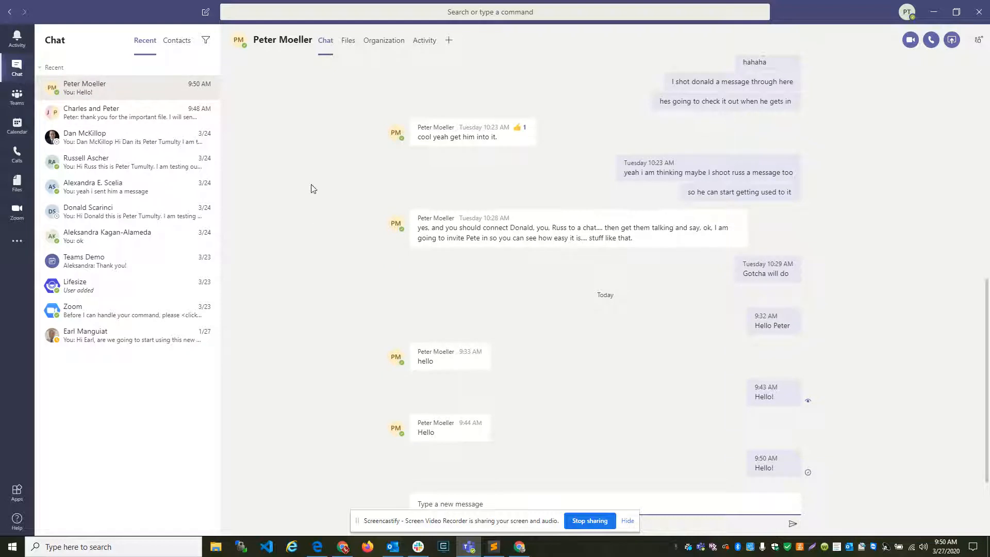
{"action": "mouse_move", "coordinate": [205, 12]}
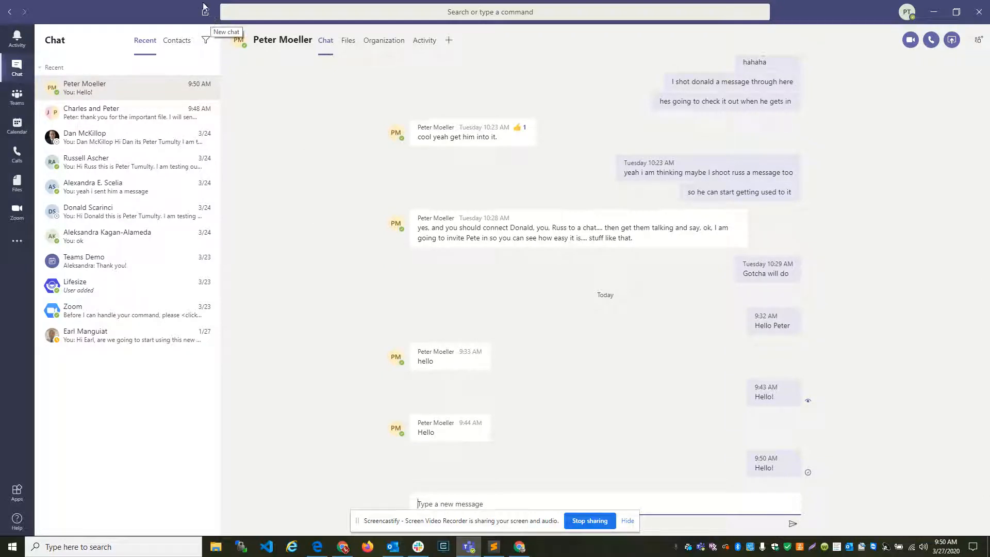
Step: Start a new group chat with Pete and Charles as recipients
{"action": "left_click", "coordinate": [206, 11]}
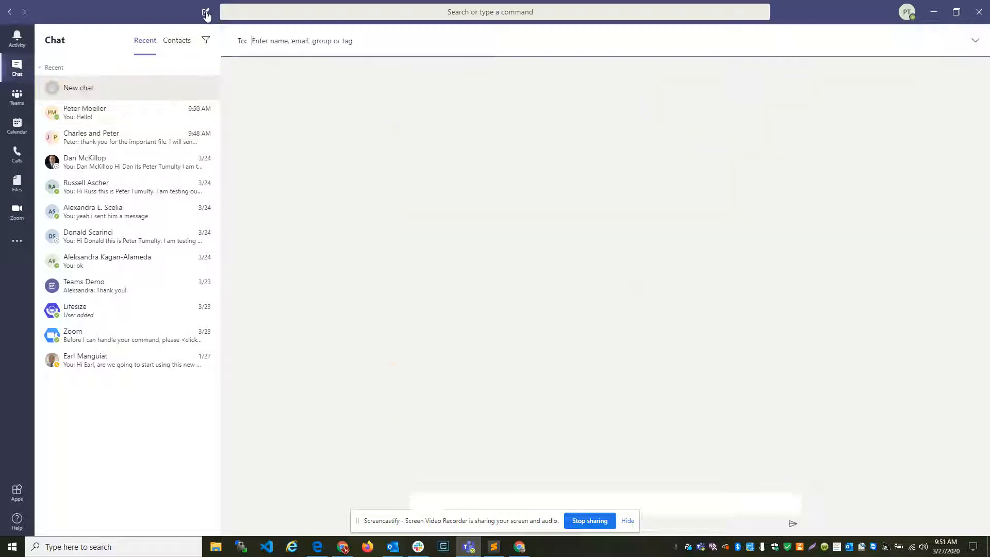
{"action": "type", "text": "Pete"}
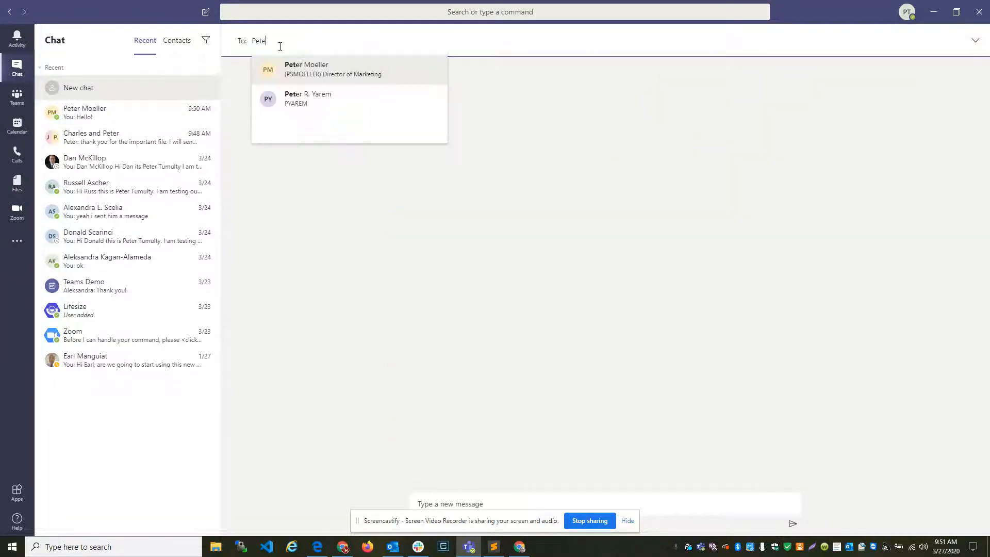
{"action": "left_click", "coordinate": [306, 69]}
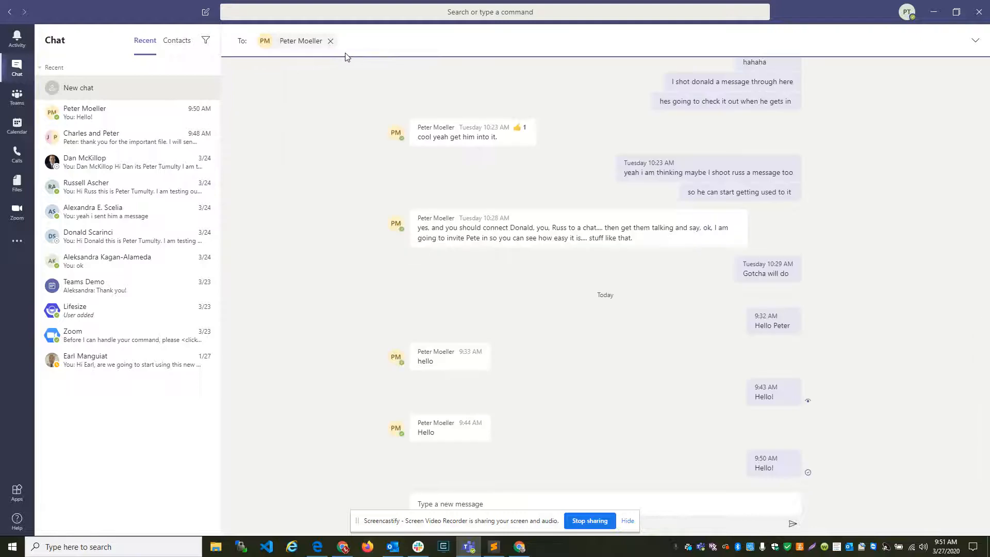
{"action": "type", "text": "Charles"}
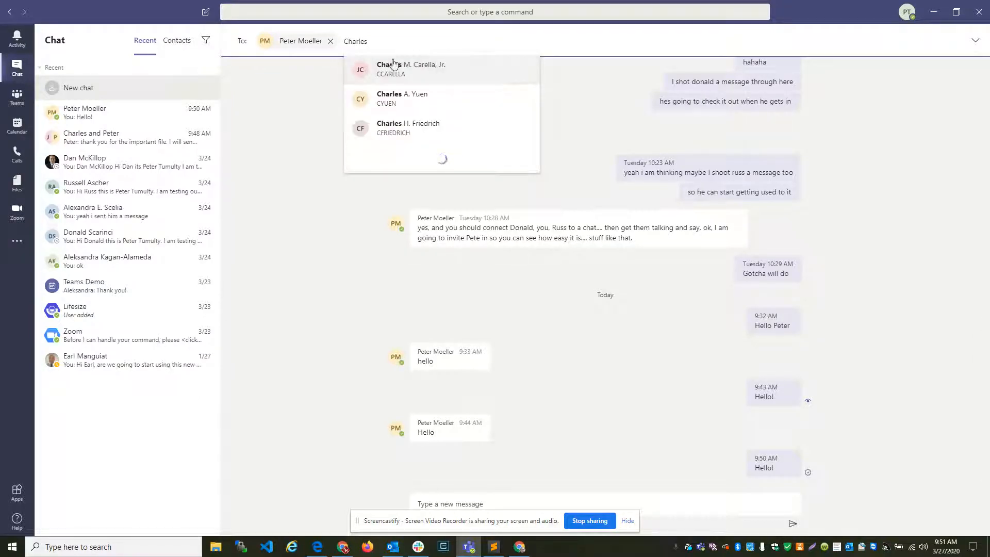
{"action": "left_click", "coordinate": [410, 68]}
{"action": "type", "text": "Hi guy"}
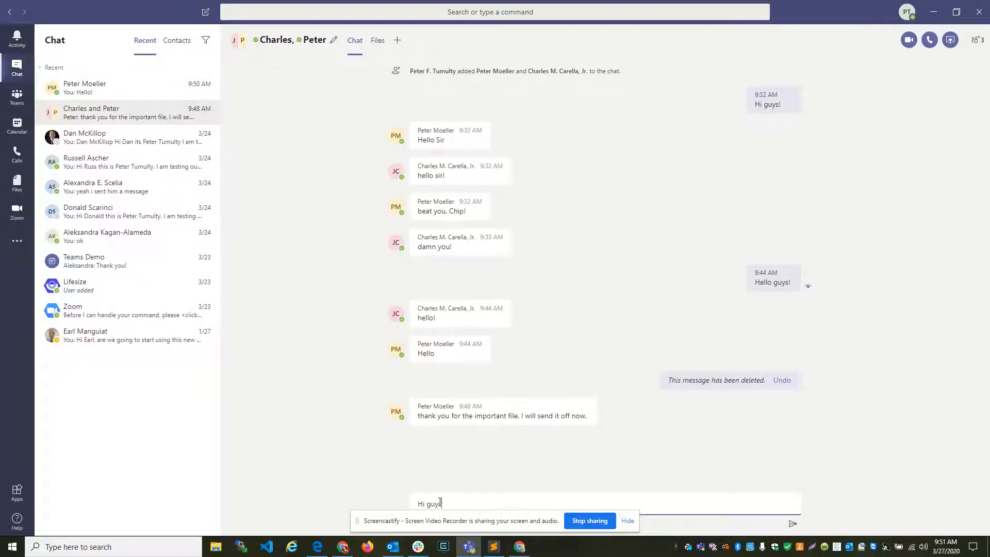
Step: Send the group 'Hi guys I have an important document for u'
{"action": "type", "text": "I have an important do"}
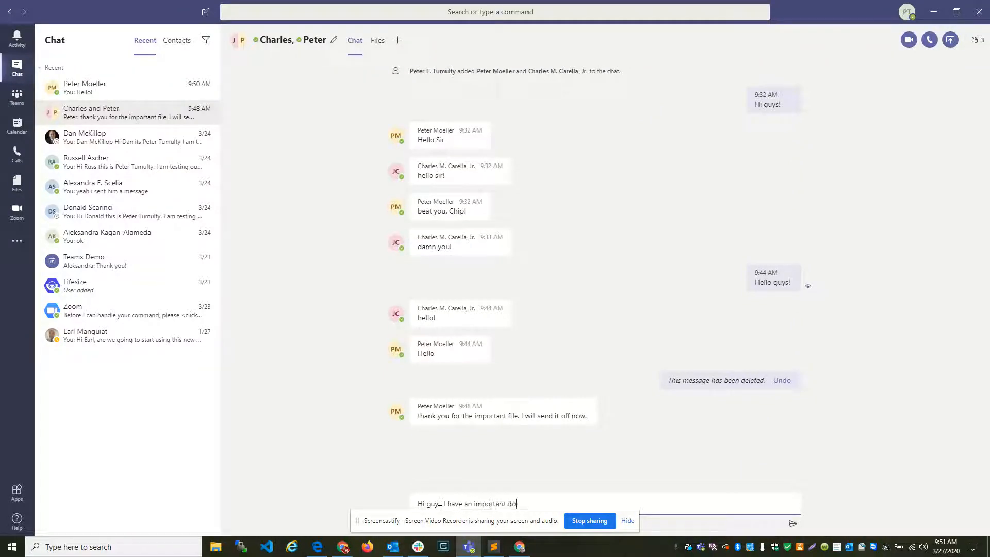
{"action": "key", "text": "Return"}
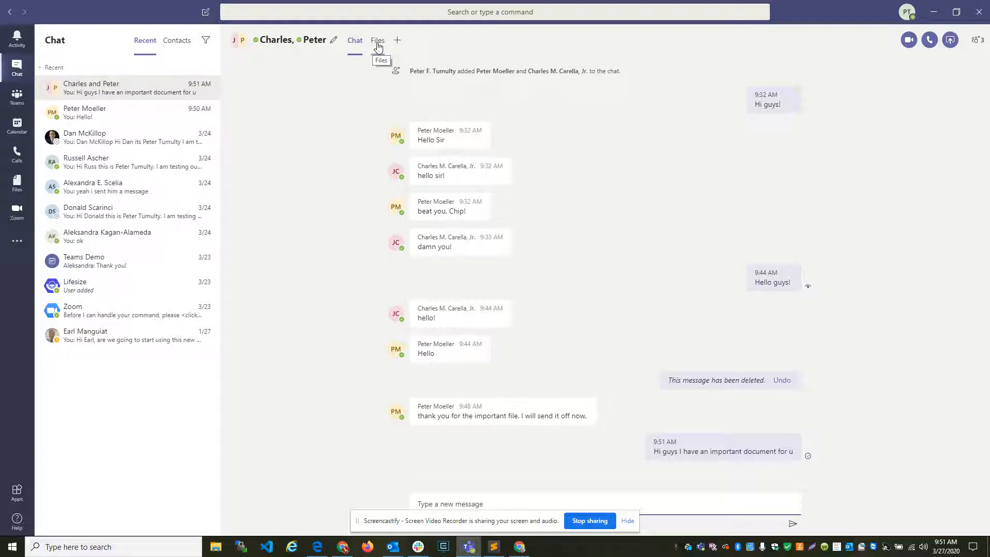
Step: Share Important Document.docx from the desktop into the chat's Files, replacing the older copy
{"action": "left_click", "coordinate": [377, 40]}
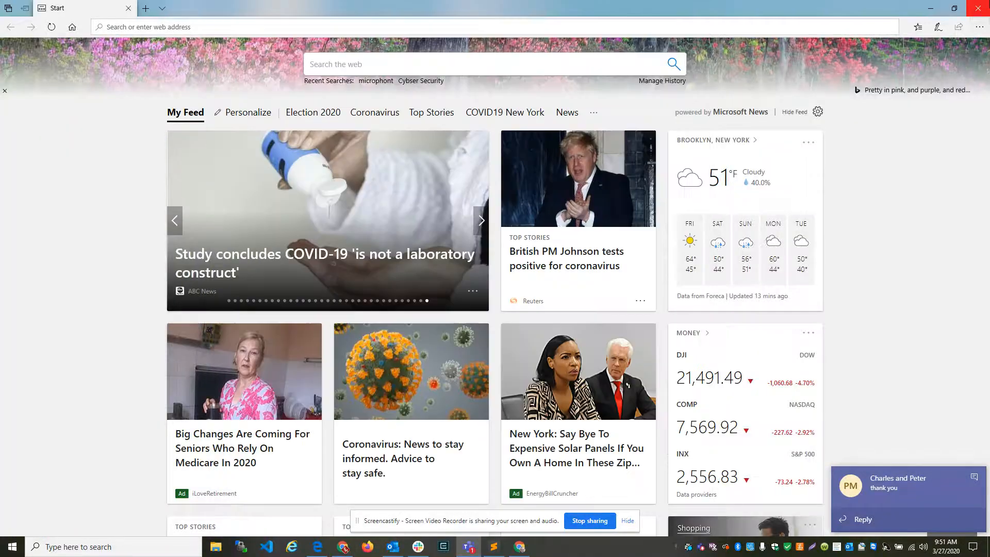
{"action": "left_click", "coordinate": [467, 547]}
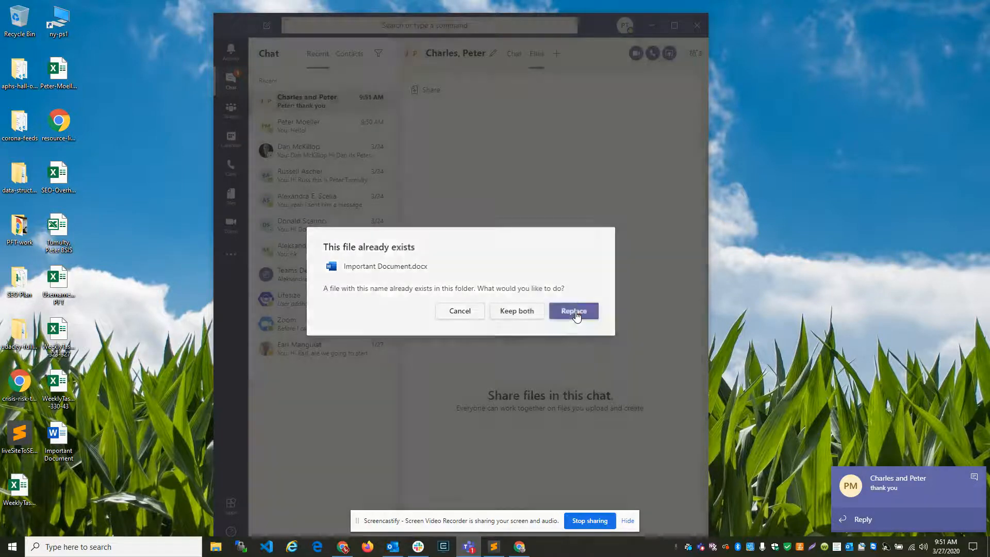
{"action": "left_click", "coordinate": [573, 311]}
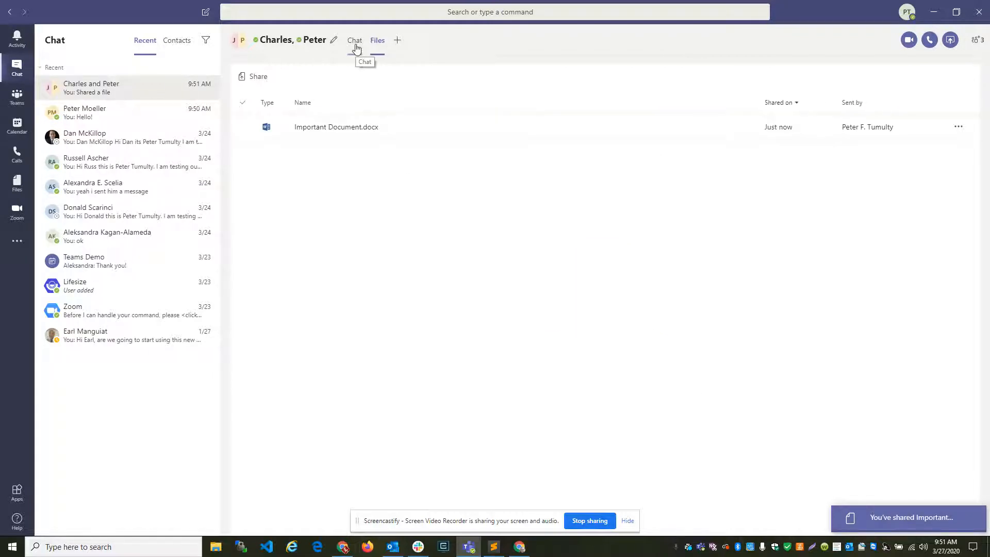
{"action": "left_click", "coordinate": [354, 40]}
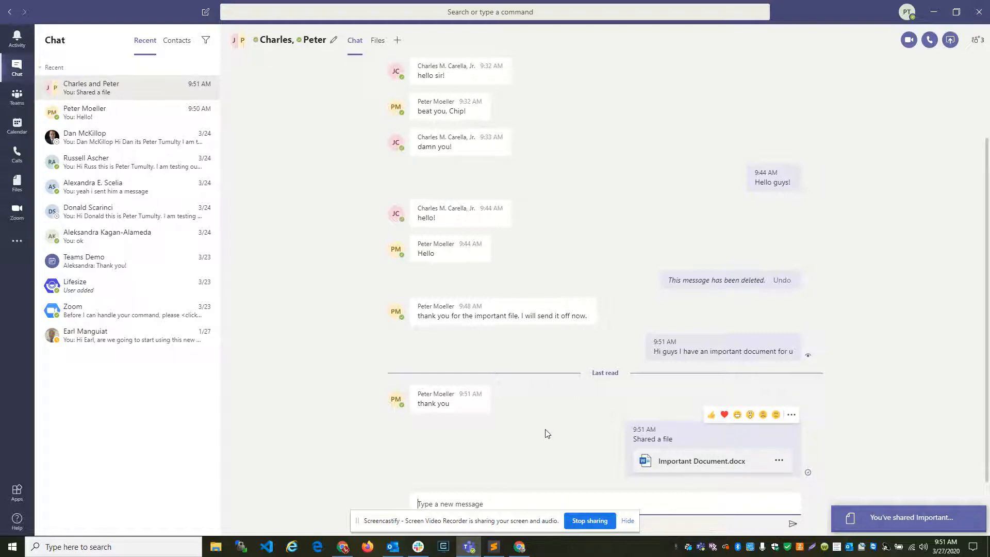
{"action": "mouse_move", "coordinate": [546, 433]}
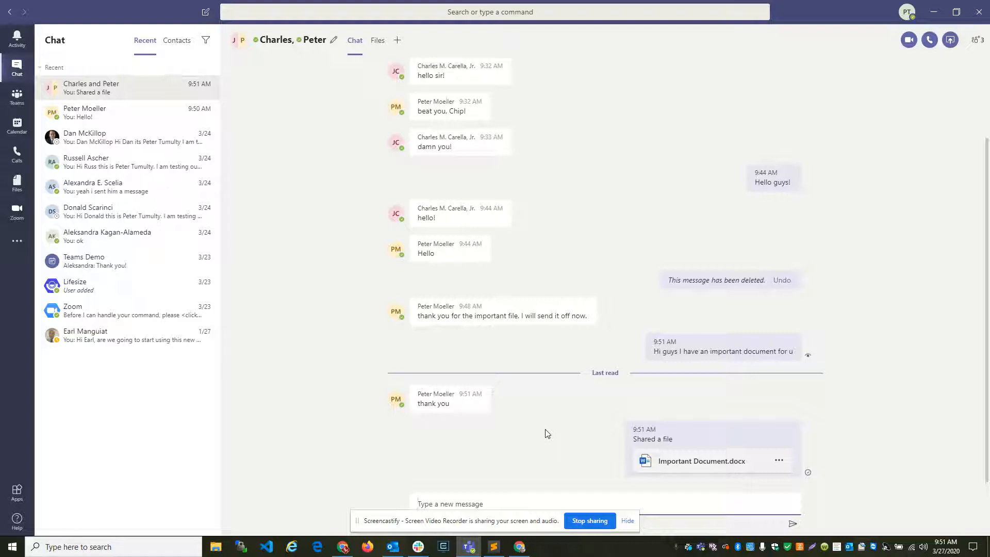
{"action": "mouse_move", "coordinate": [428, 313]}
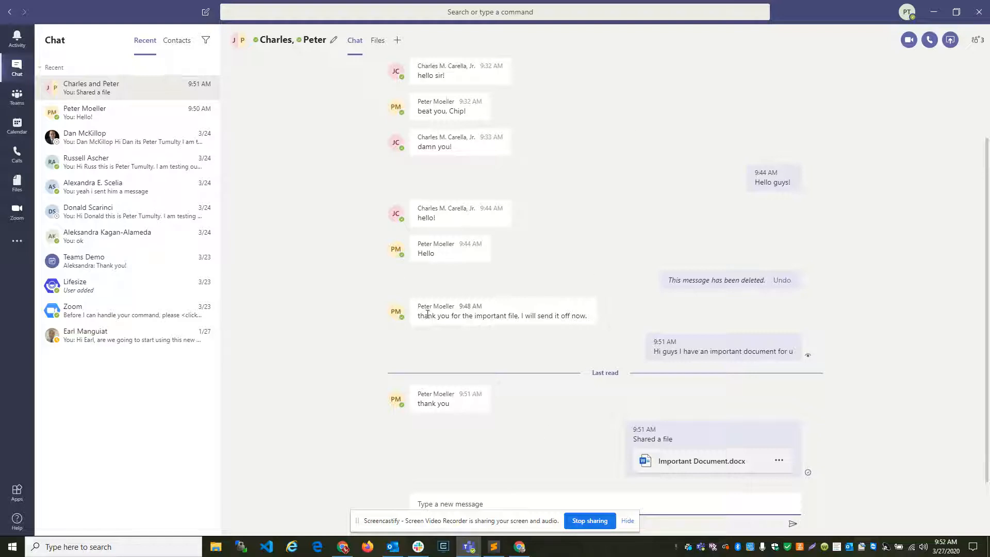
{"action": "mouse_move", "coordinate": [16, 125]}
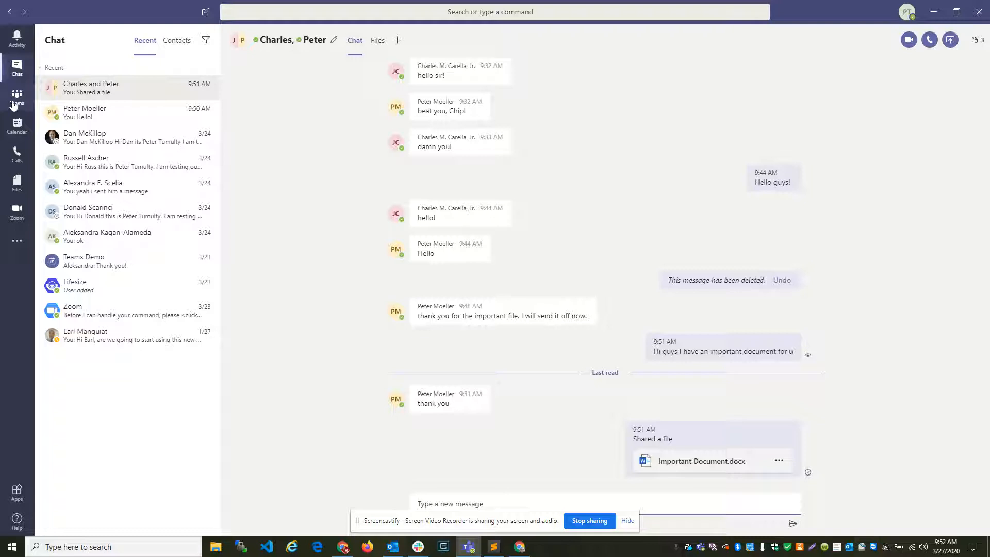
Step: Post 'Hello everyone!' in the community team's Firm Announcements channel
{"action": "left_click", "coordinate": [18, 95]}
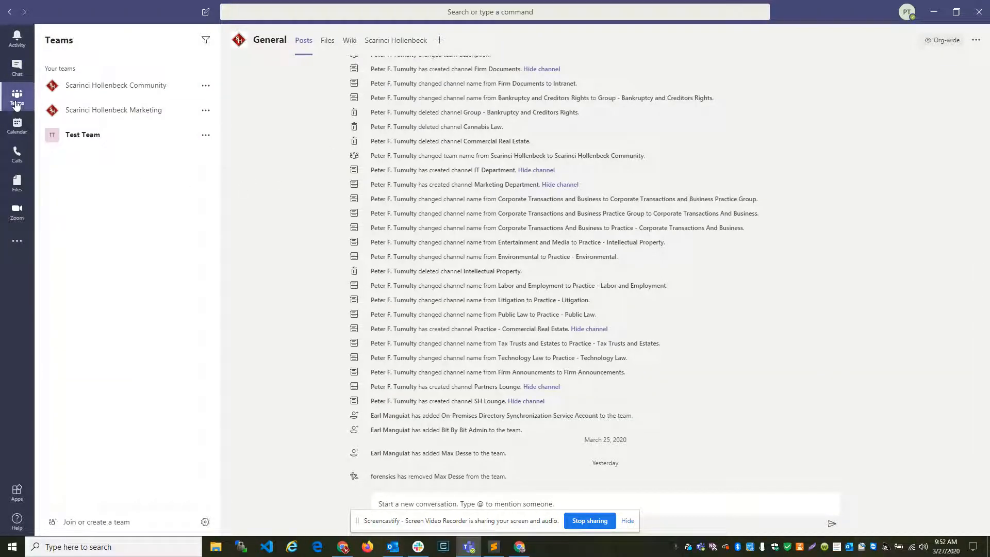
{"action": "left_click", "coordinate": [116, 86]}
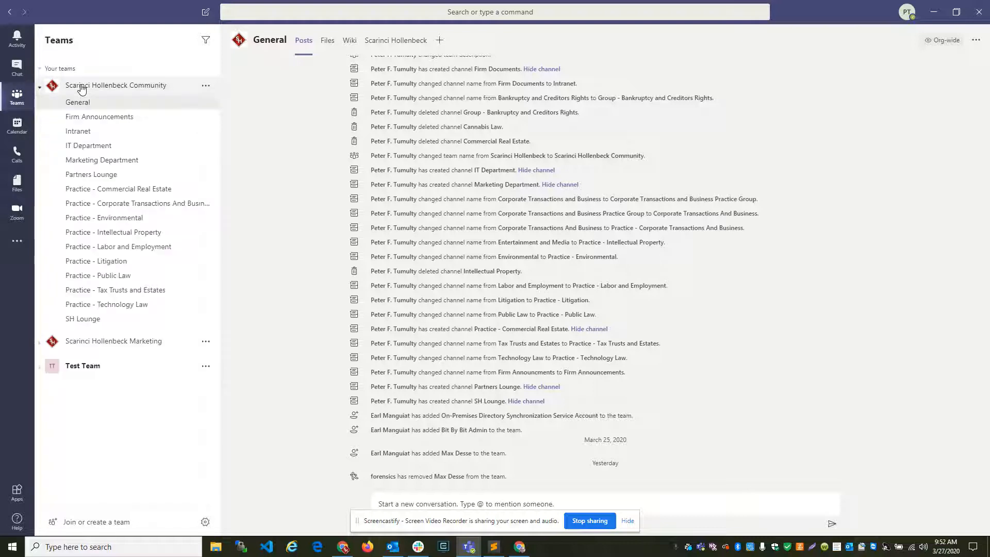
{"action": "mouse_move", "coordinate": [82, 318]}
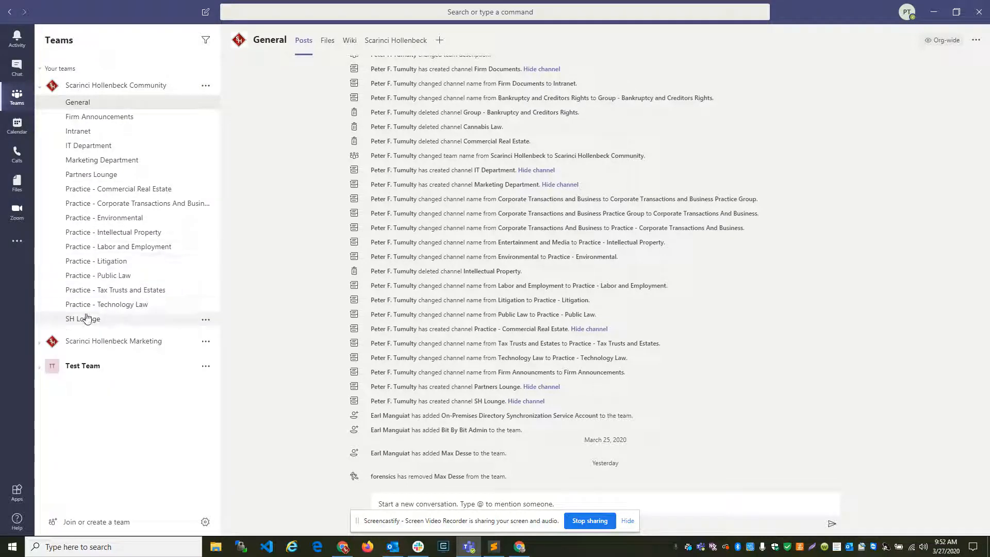
{"action": "mouse_move", "coordinate": [126, 217]}
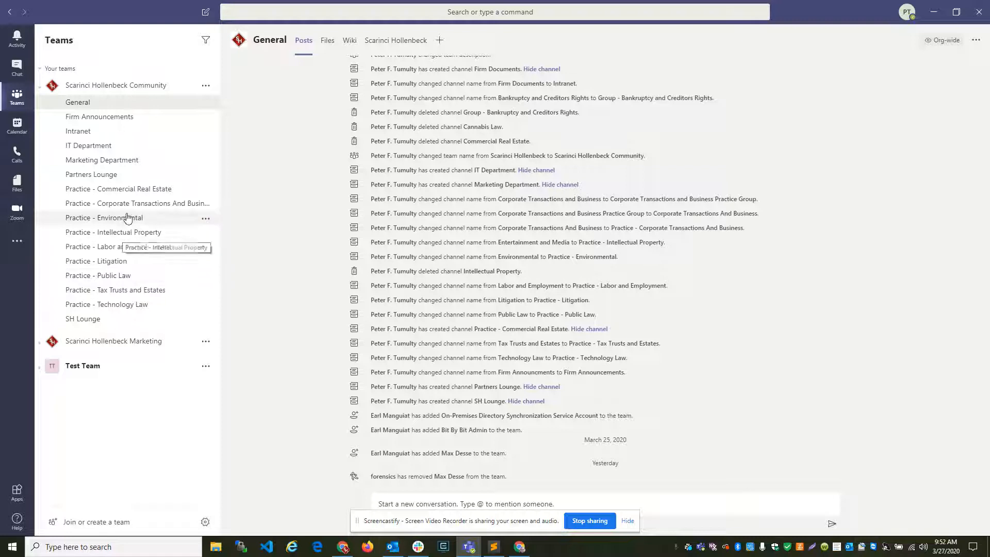
{"action": "mouse_move", "coordinate": [139, 183]}
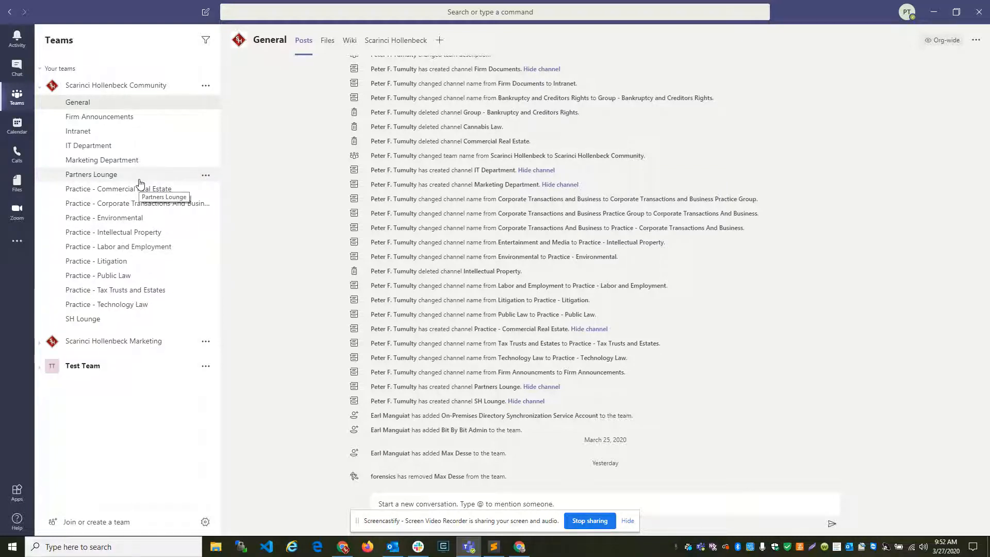
{"action": "mouse_move", "coordinate": [113, 131]}
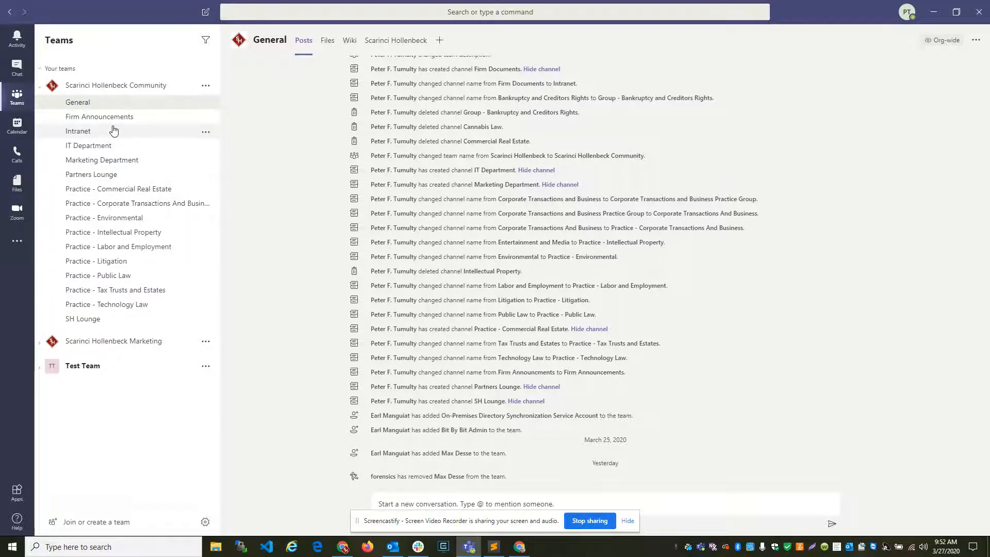
{"action": "left_click", "coordinate": [99, 116]}
{"action": "type", "text": "Hell"}
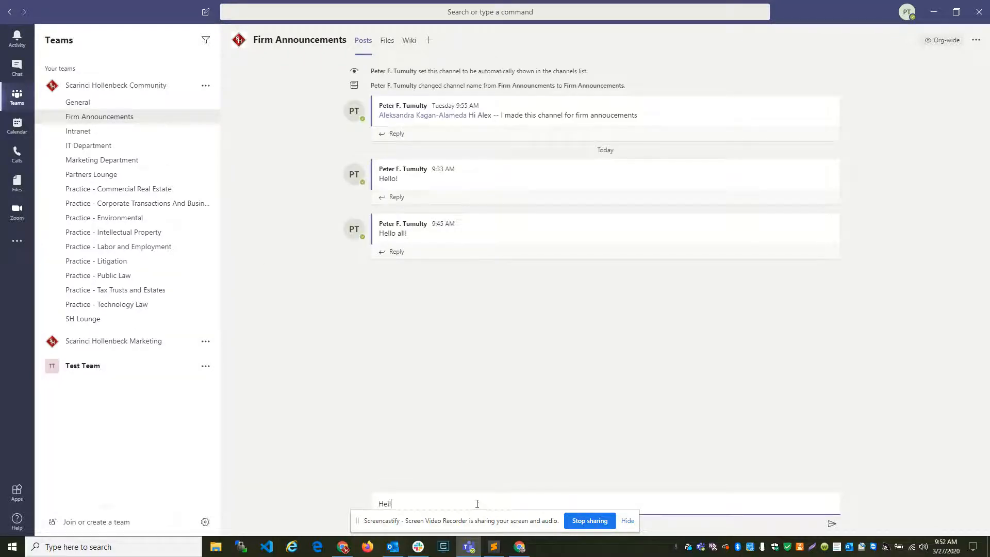
{"action": "type", "text": "o everyone!"}
{"action": "key", "text": "Return"}
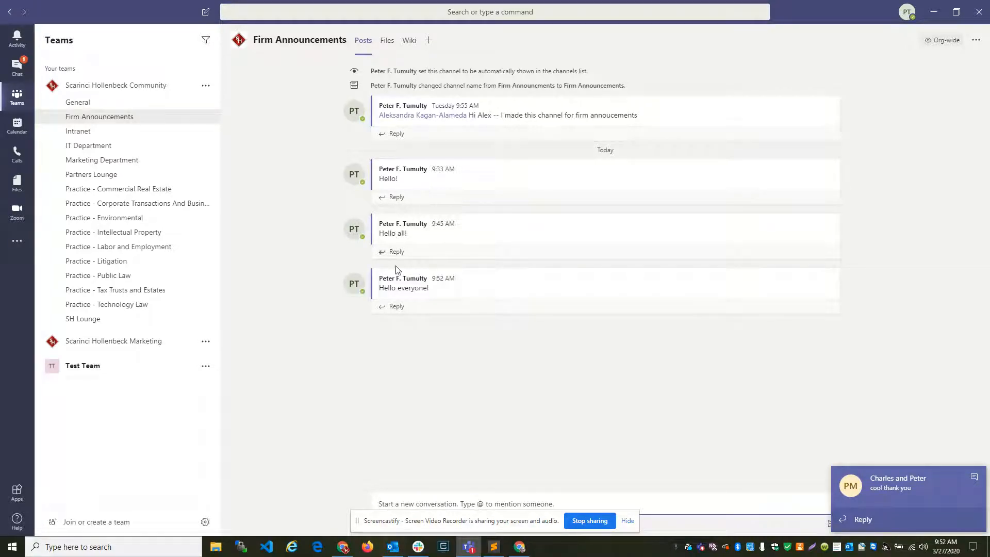
{"action": "mouse_move", "coordinate": [426, 289]}
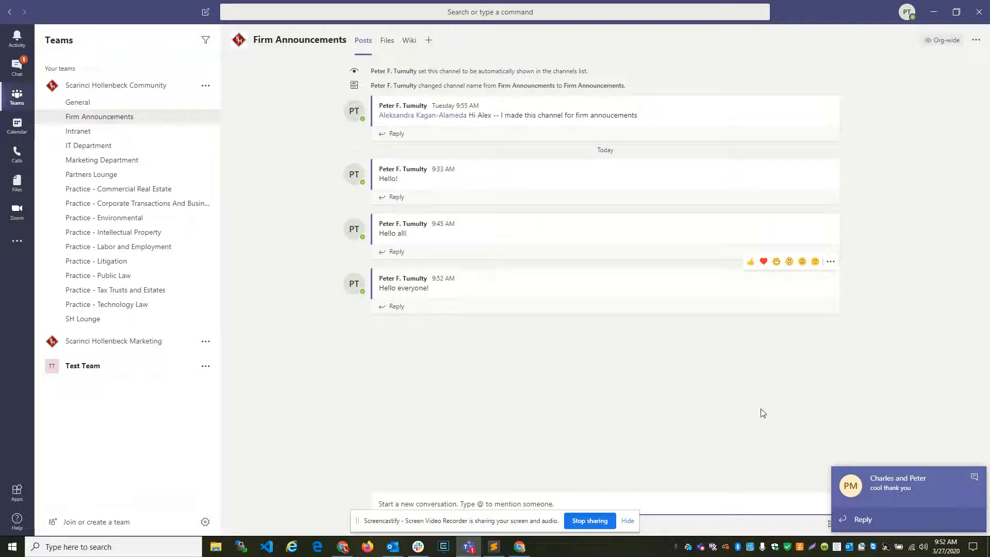
{"action": "mouse_move", "coordinate": [878, 492]}
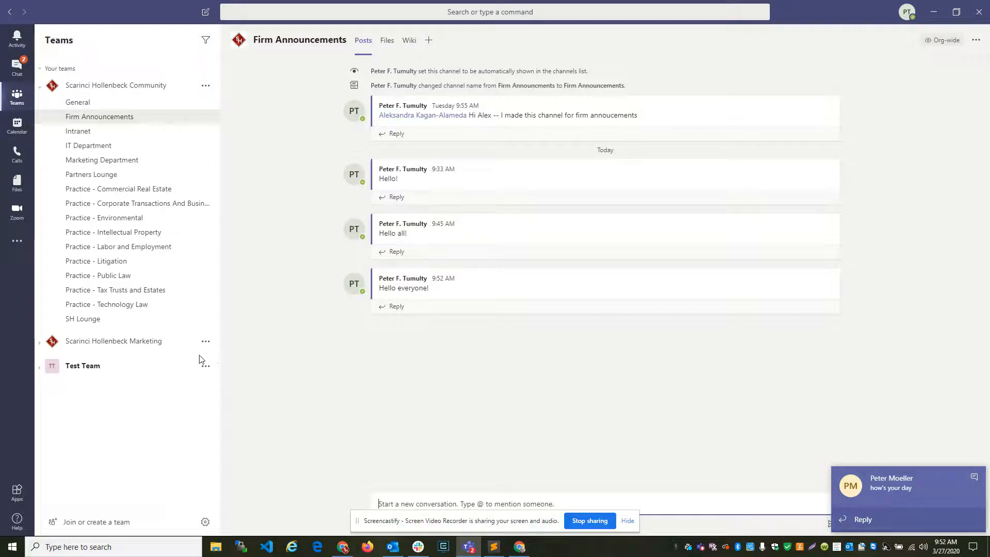
{"action": "mouse_move", "coordinate": [152, 455]}
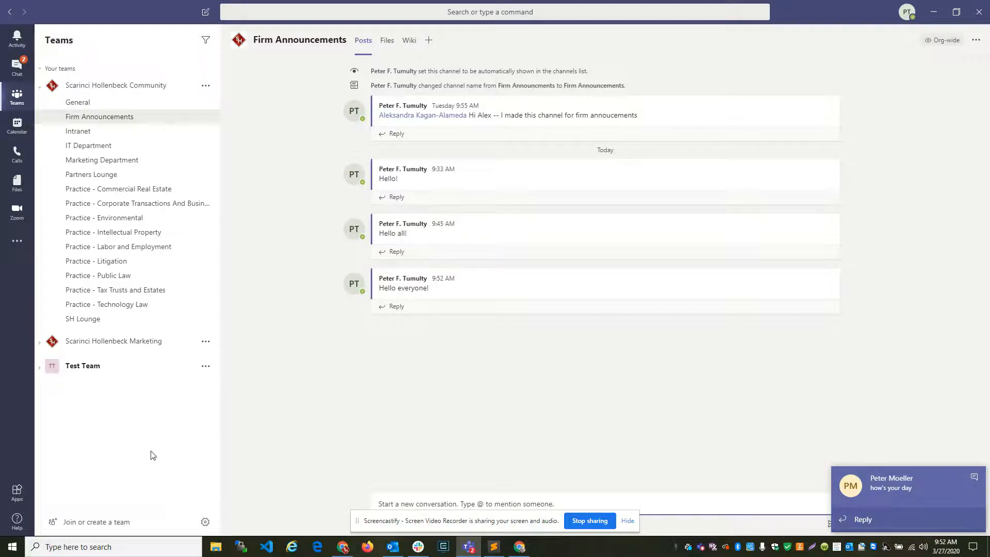
{"action": "mouse_move", "coordinate": [120, 367]}
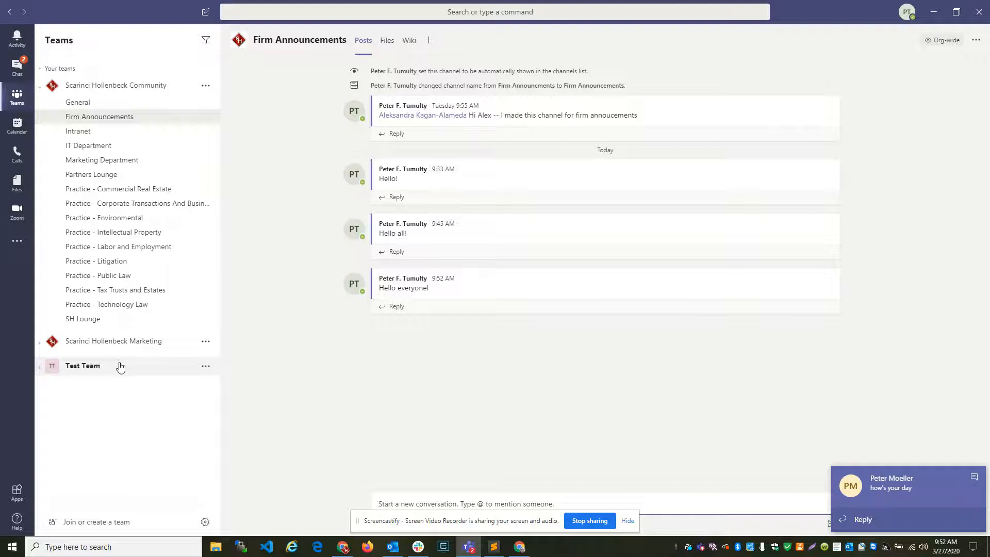
{"action": "mouse_move", "coordinate": [87, 525]}
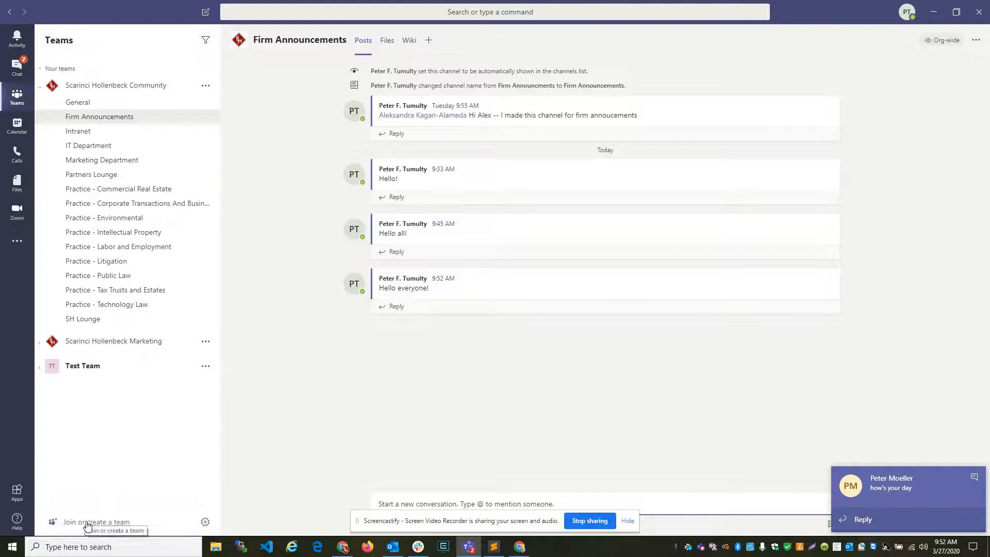
Step: Create a new private team named 'Test Team 2'
{"action": "left_click", "coordinate": [96, 522]}
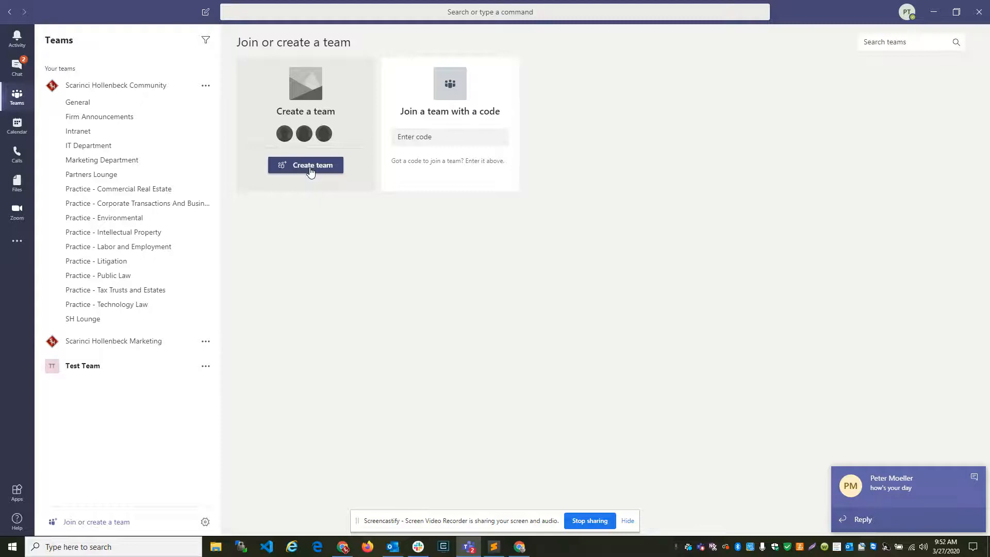
{"action": "left_click", "coordinate": [306, 165]}
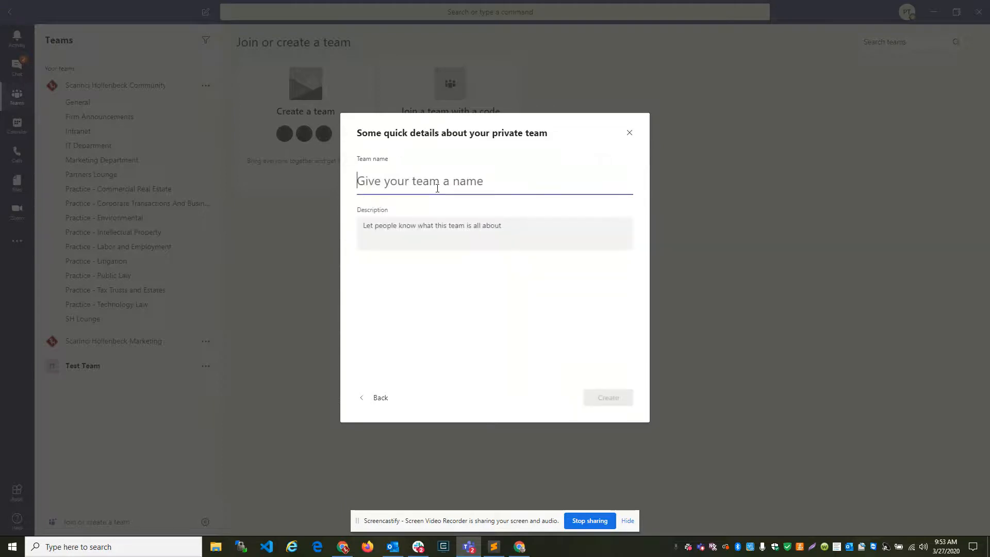
{"action": "type", "text": "Test Team 2"}
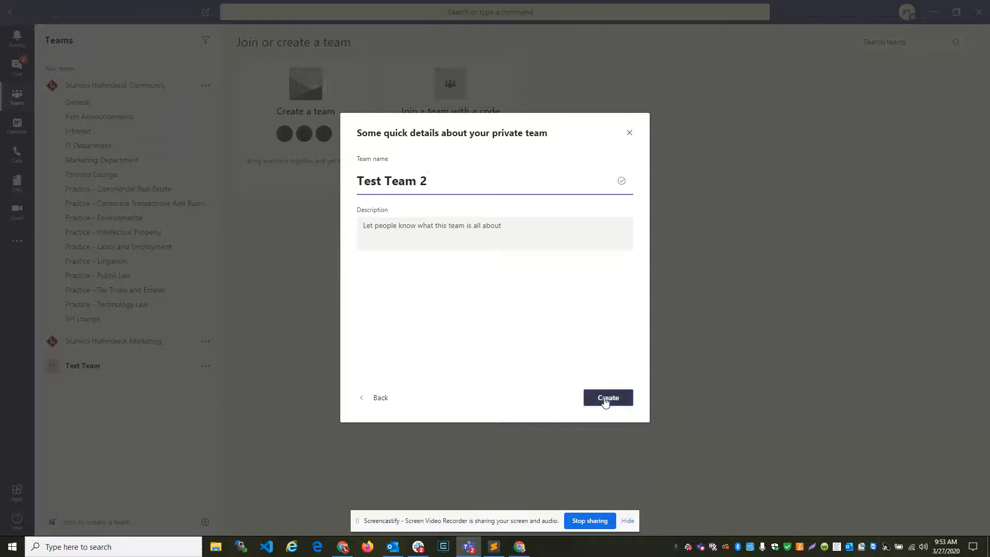
{"action": "left_click", "coordinate": [607, 399]}
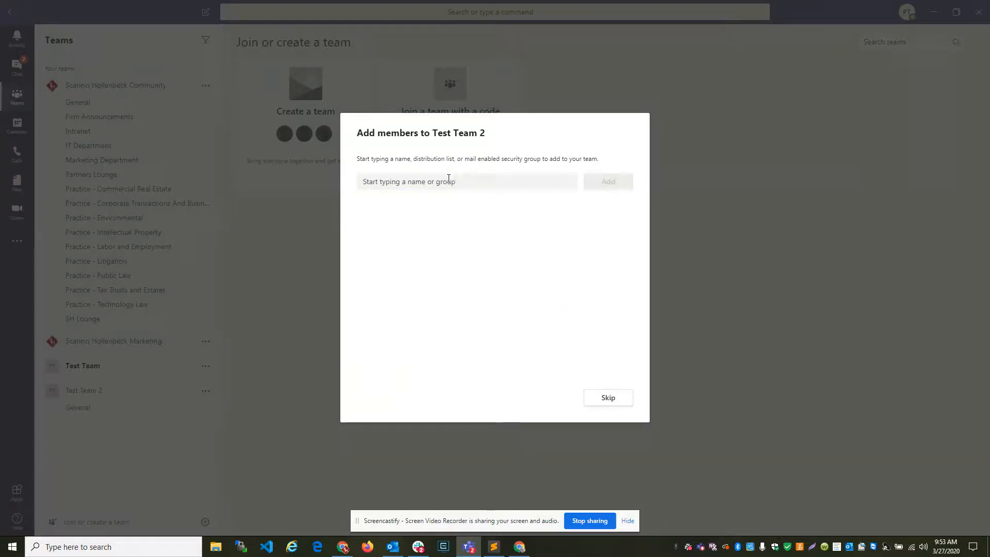
Step: Add Peter as a member of Test Team 2 and finish setup
{"action": "type", "text": "Peter"}
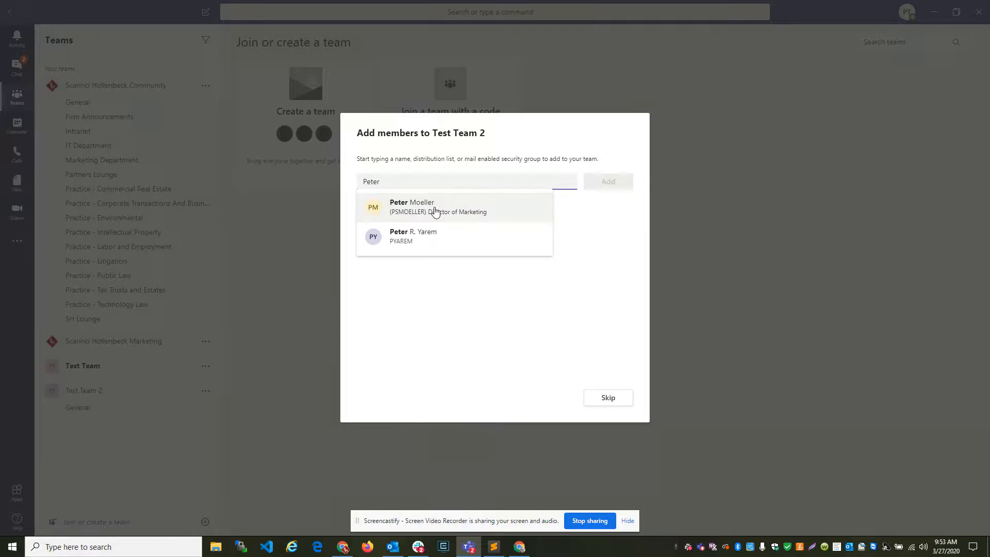
{"action": "left_click", "coordinate": [436, 208]}
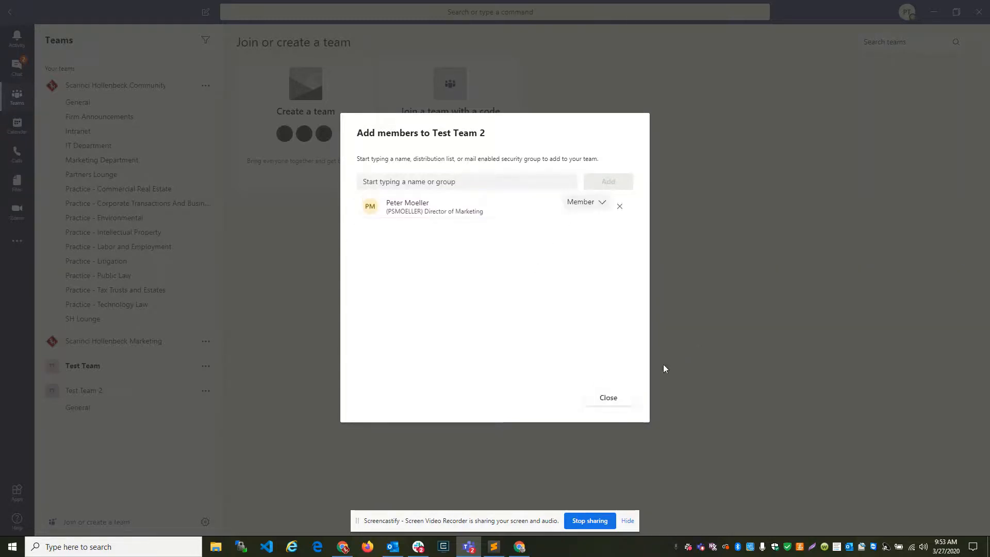
{"action": "left_click", "coordinate": [606, 399]}
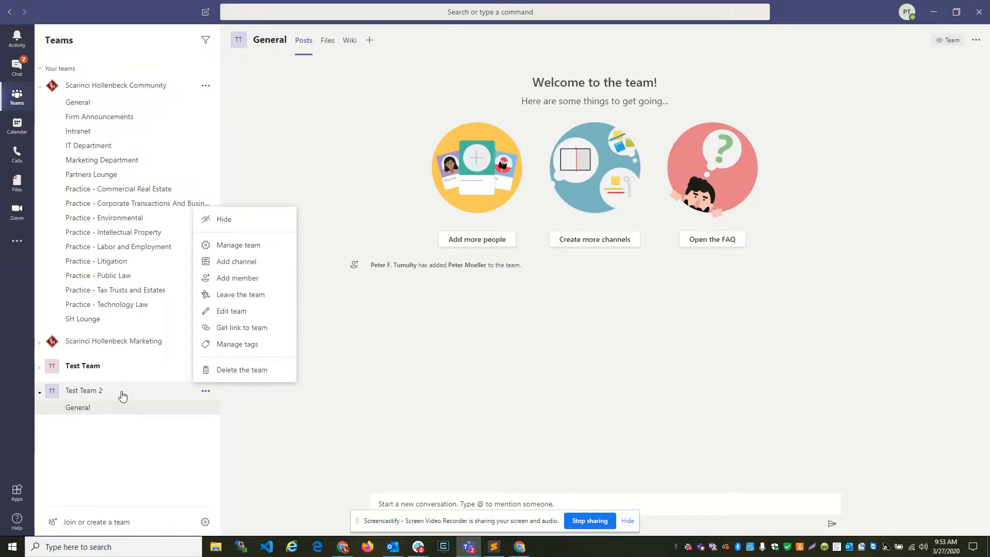
Step: Add a channel named 'Announcements' to Test Team 2
{"action": "left_click", "coordinate": [237, 261]}
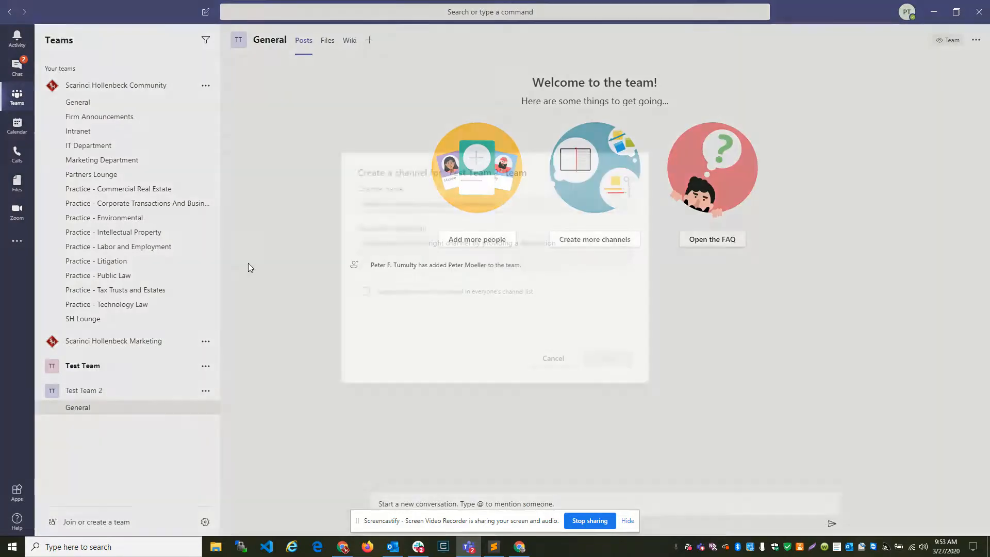
{"action": "type", "text": "Annoucnemn"}
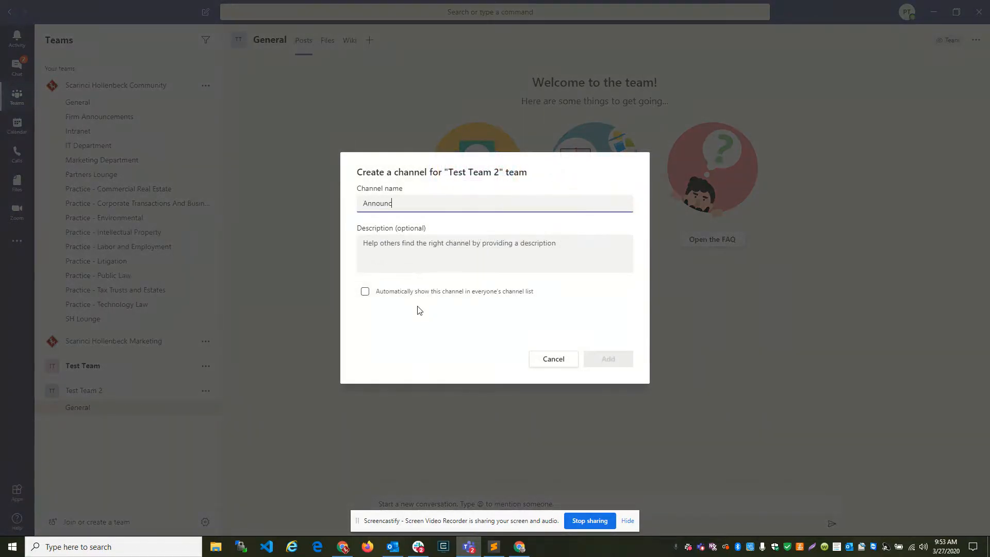
{"action": "type", "text": "cements"}
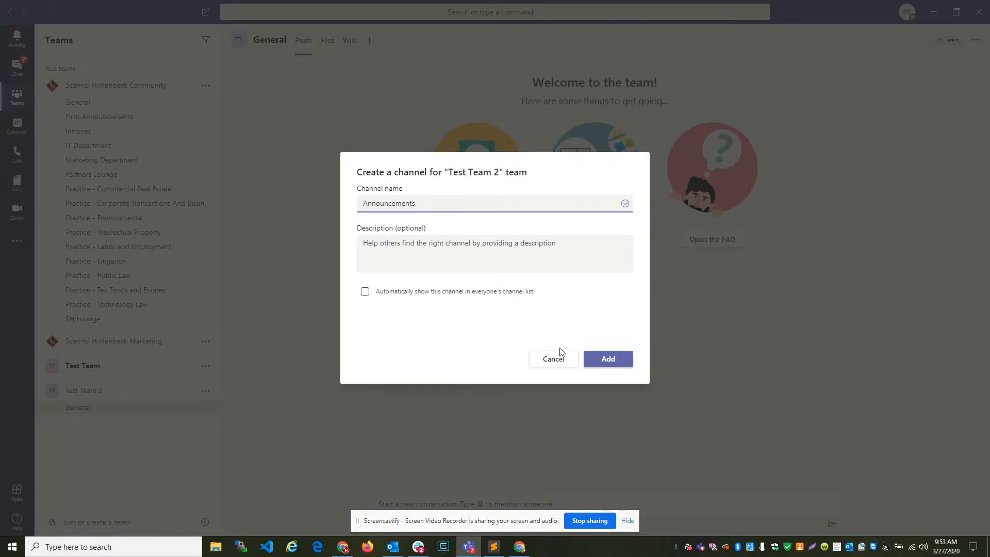
{"action": "left_click", "coordinate": [606, 359]}
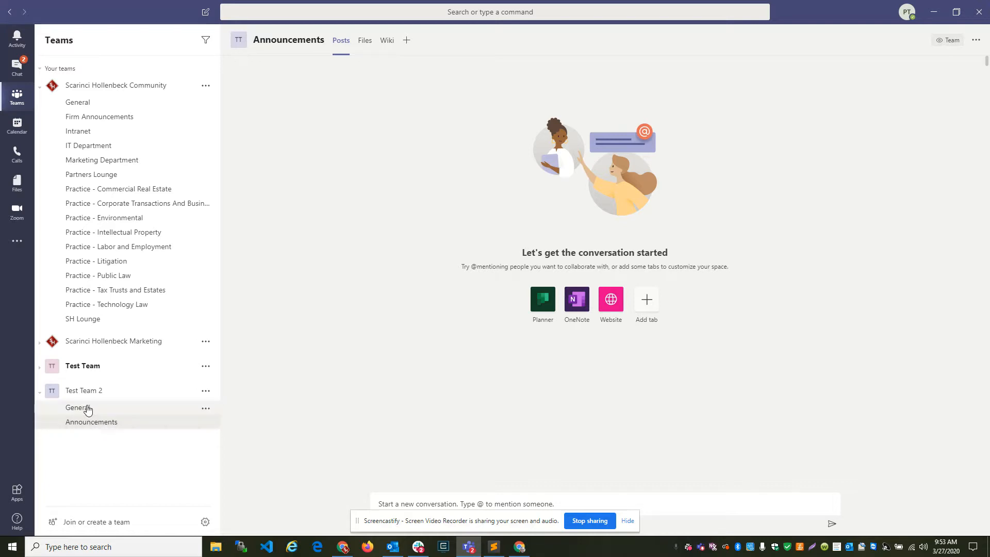
{"action": "mouse_move", "coordinate": [144, 453]}
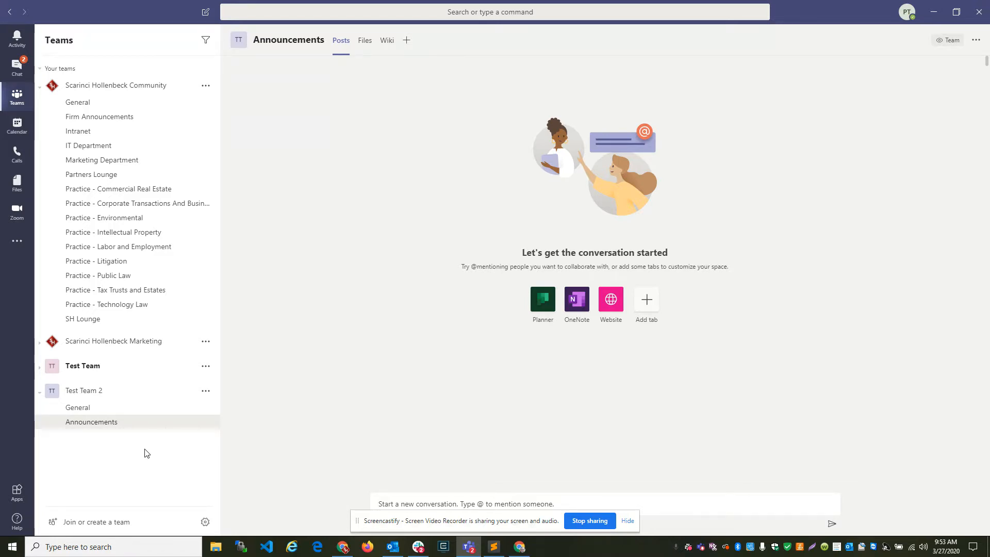
{"action": "mouse_move", "coordinate": [409, 441]}
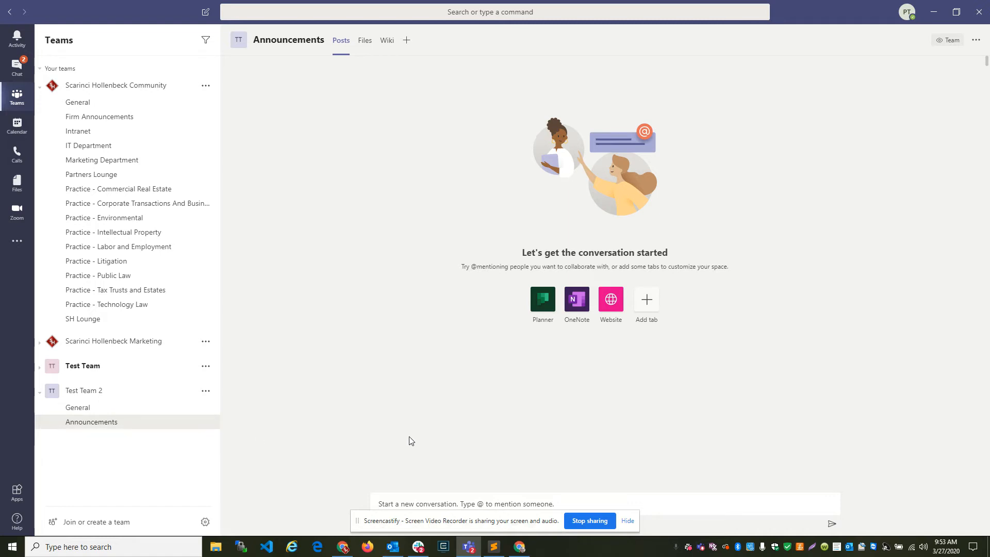